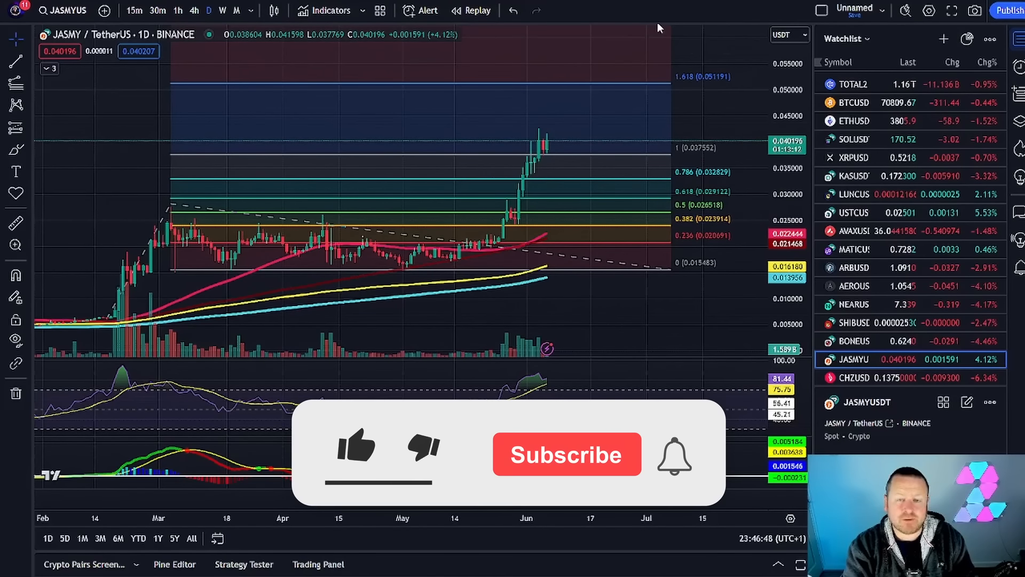
# Open the X post announcing $JASMY's selection for the Evai Pro Frontier Efficient Portfolio.
pyautogui.click(357, 455)
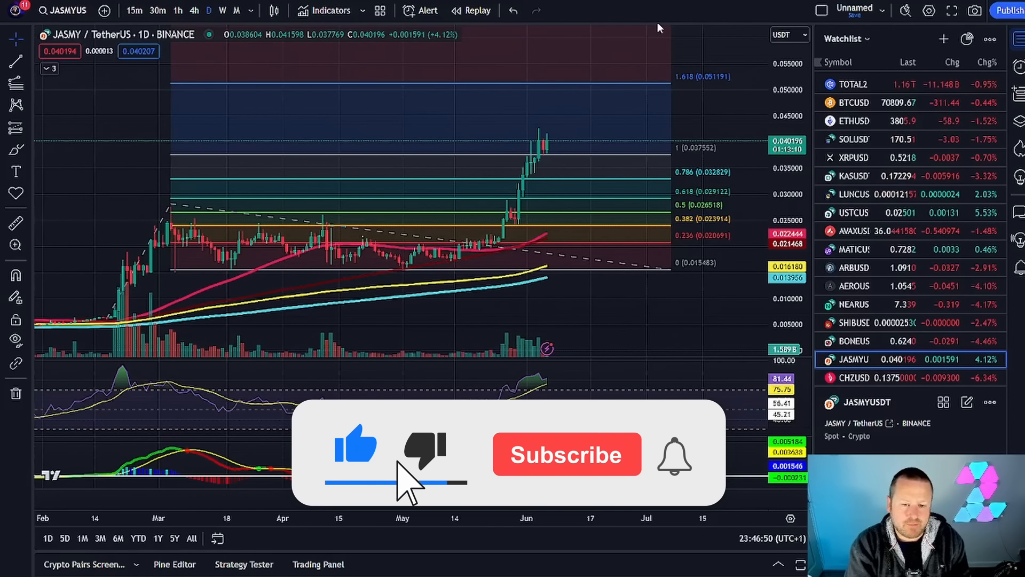
pyautogui.click(566, 454)
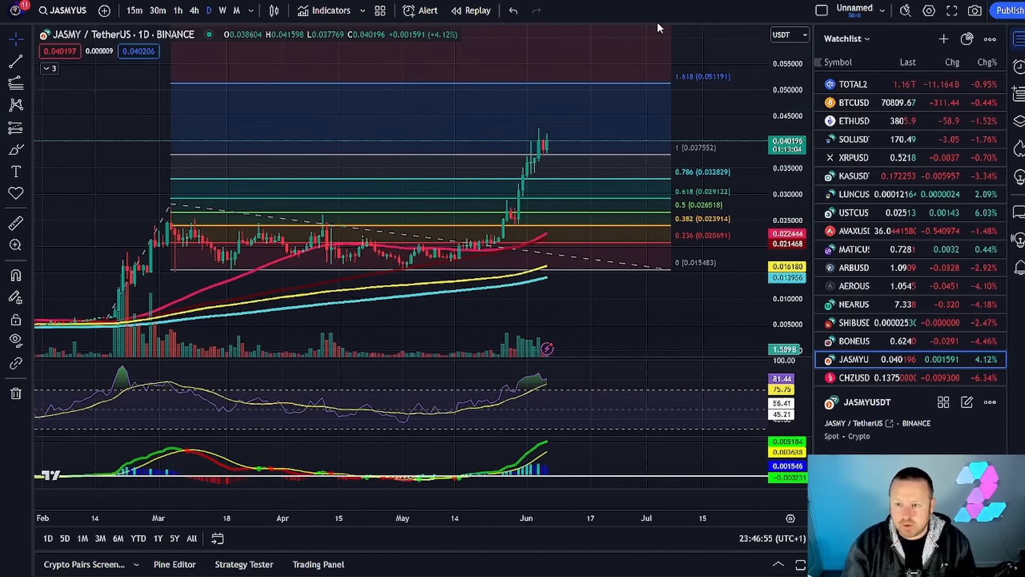
pyautogui.moveTo(662, 28)
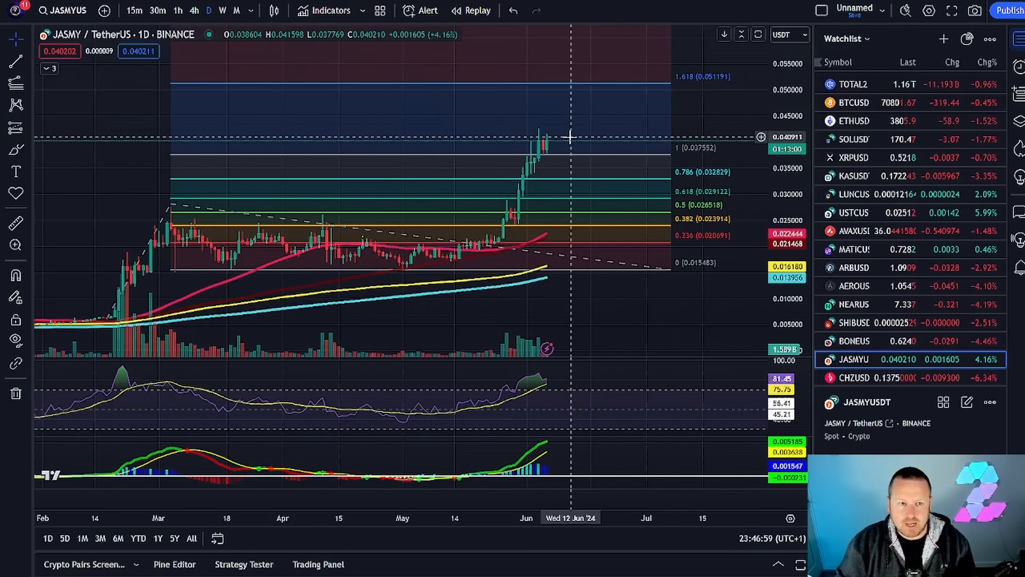
pyautogui.moveTo(554, 234)
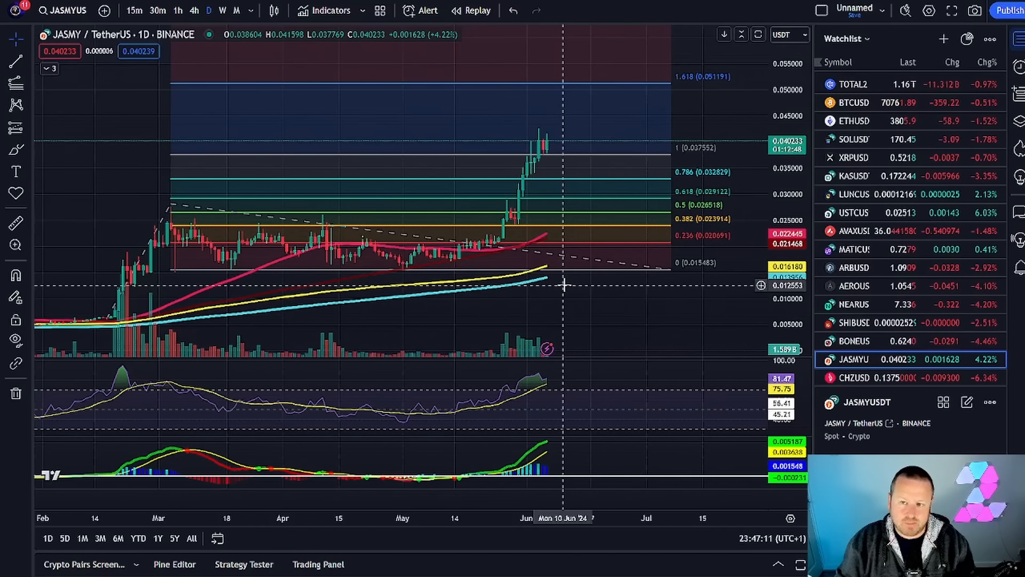
pyautogui.moveTo(450, 184)
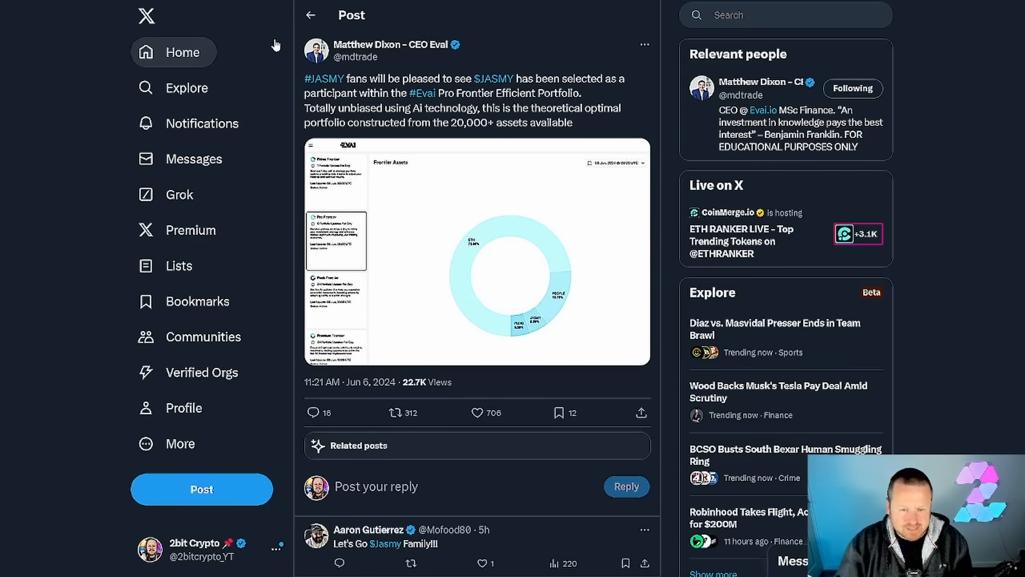
# Enlarge the post's Evai portfolio image showing ETH 73.68%, PEOPLE 15.79%, JASMY and FLOKI 5.26%.
pyautogui.click(476, 252)
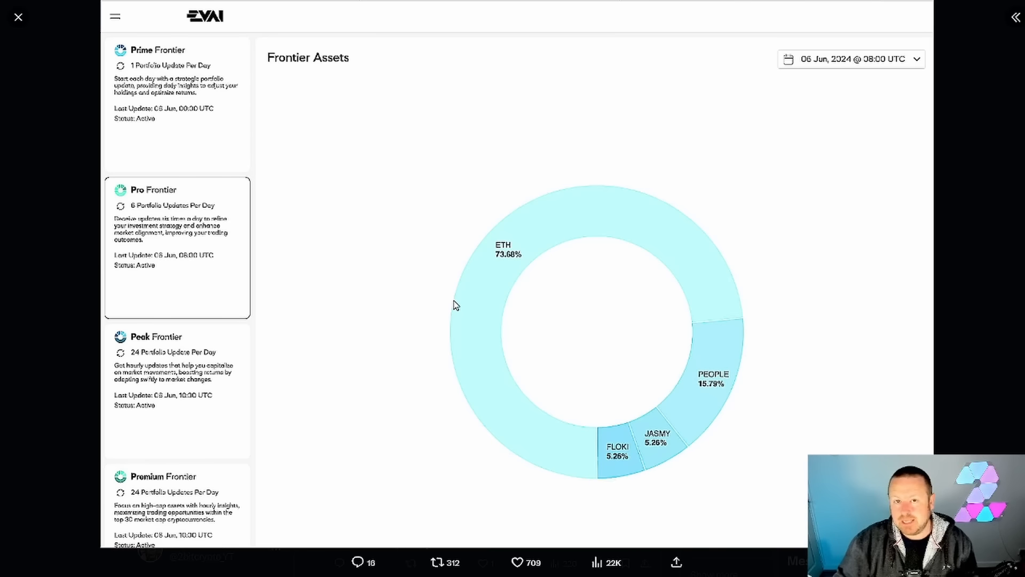
pyautogui.moveTo(433, 268)
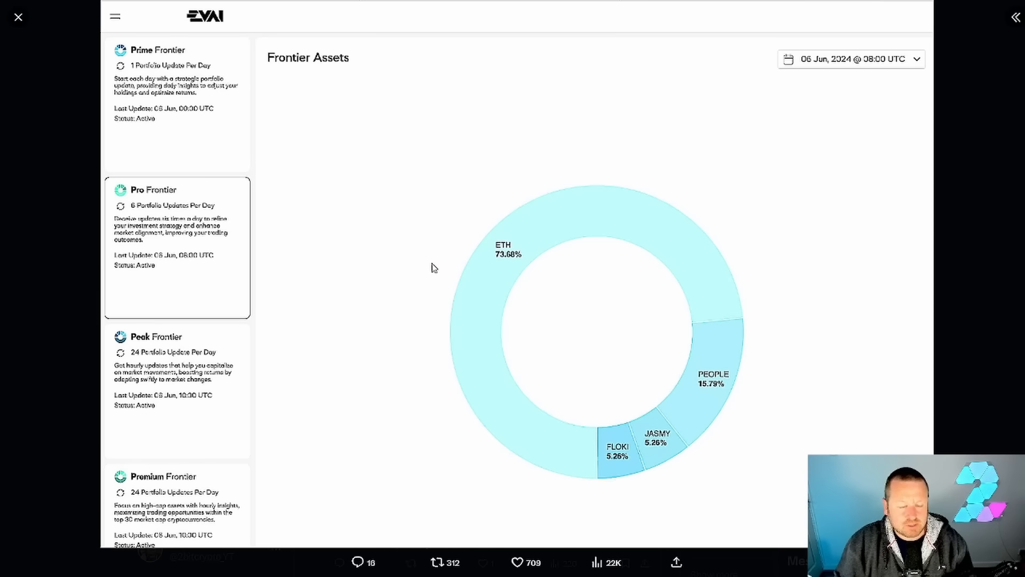